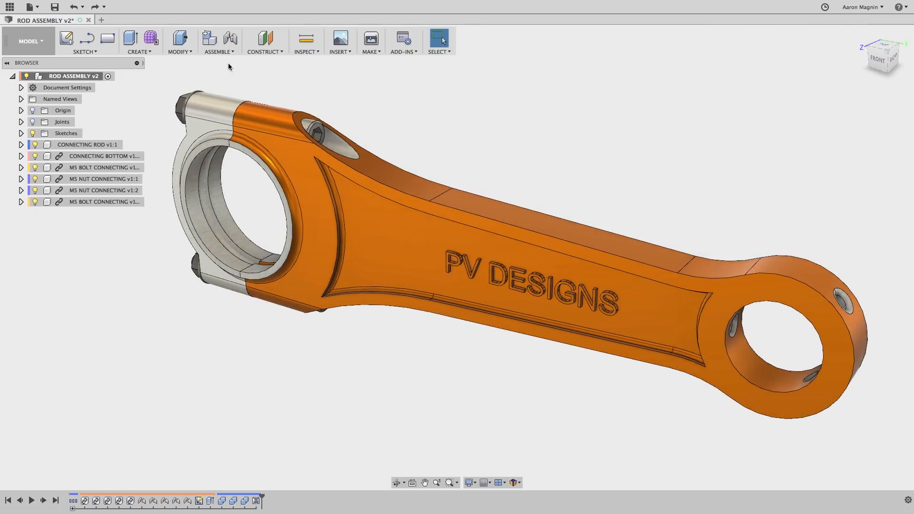
Step: Switch the workspace from Model to Simulation for the connecting rod
left_click(29, 41)
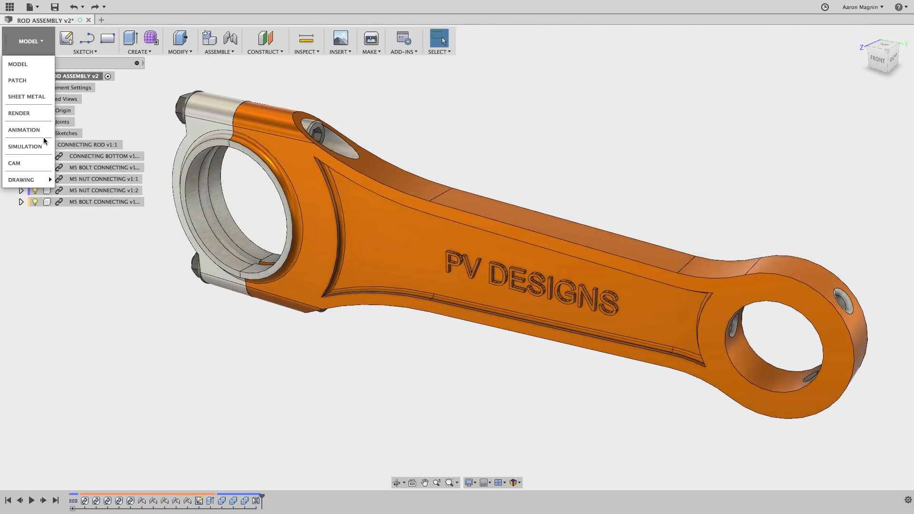
left_click(25, 147)
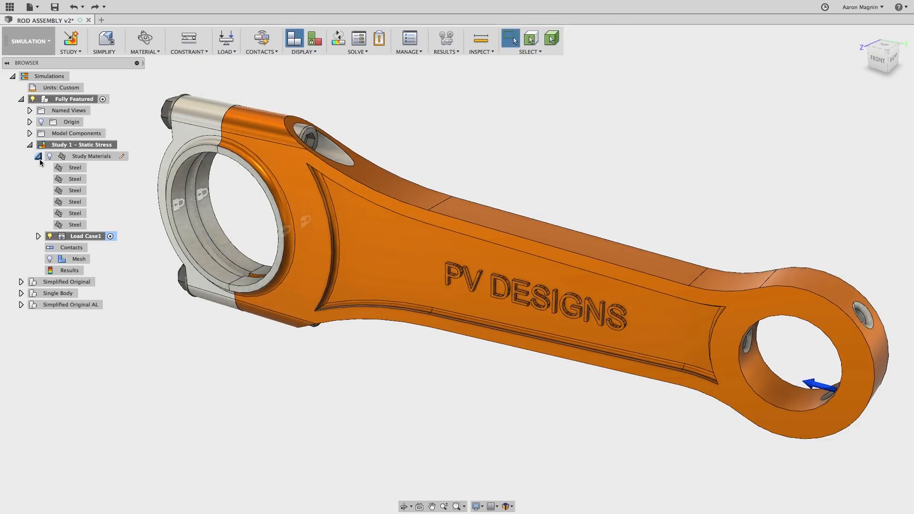
Step: Collapse Study Materials, inspect the Single Body study, and activate the Simplified Original AL model
left_click(38, 155)
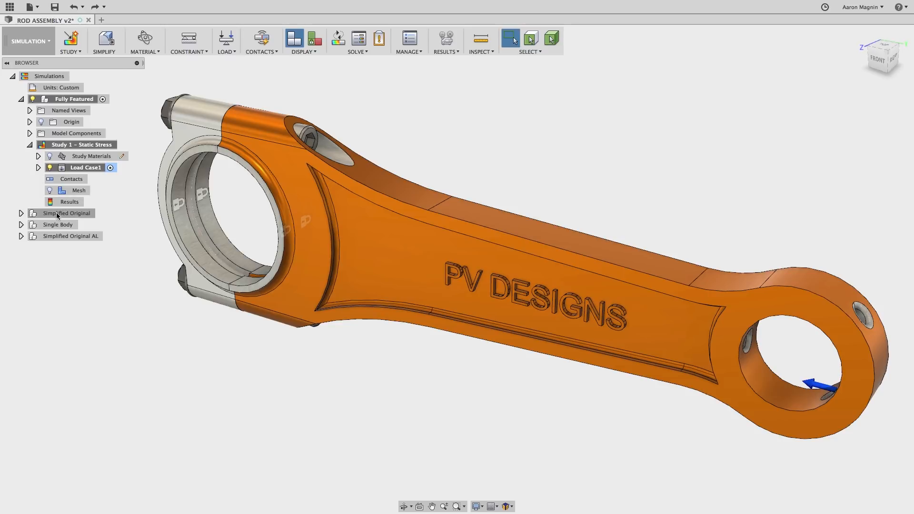
left_click(66, 212)
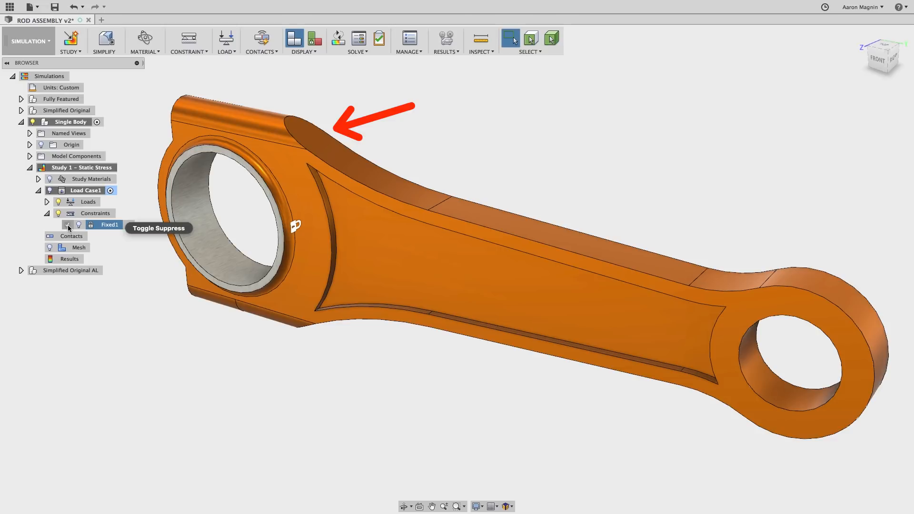
left_click(72, 269)
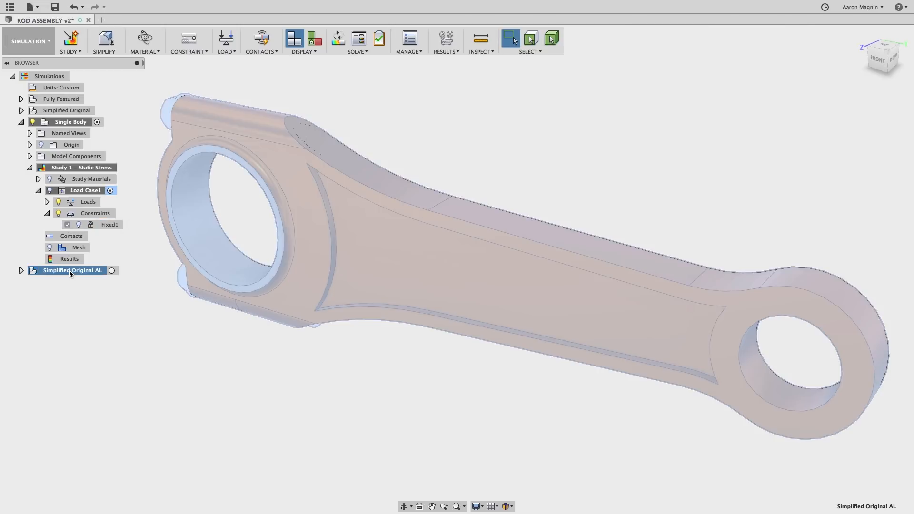
double_click(73, 269)
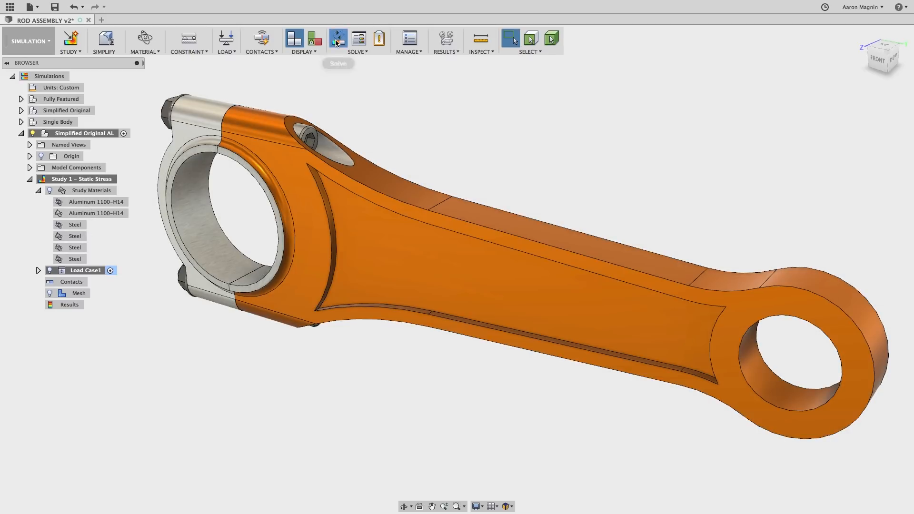
Step: Solve all four static stress studies on the cloud
left_click(337, 38)
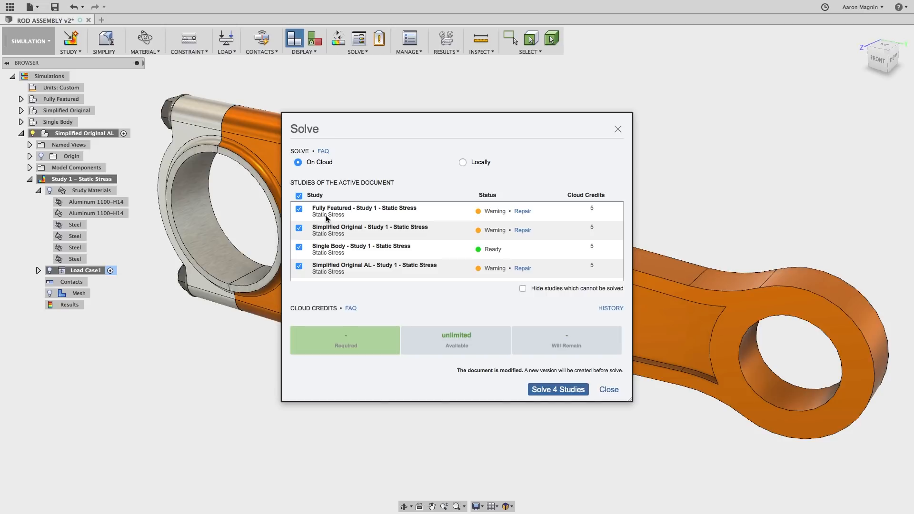
left_click(556, 390)
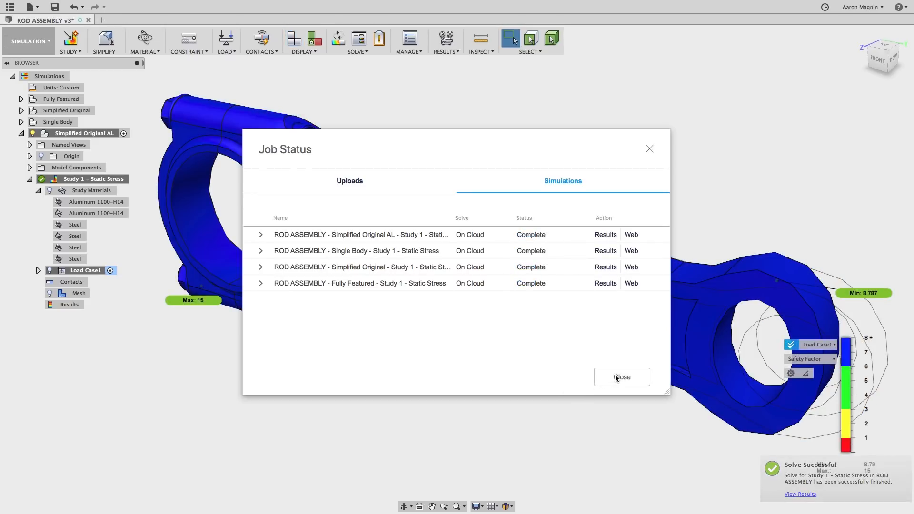
Step: Close Job Status and switch the results legend from Safety Factor to Stress, then total displacement
left_click(622, 377)
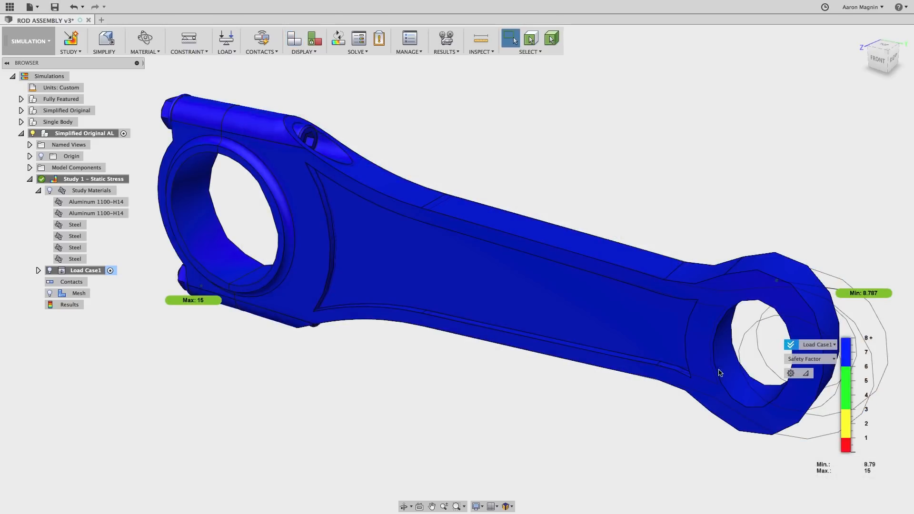
left_click(809, 359)
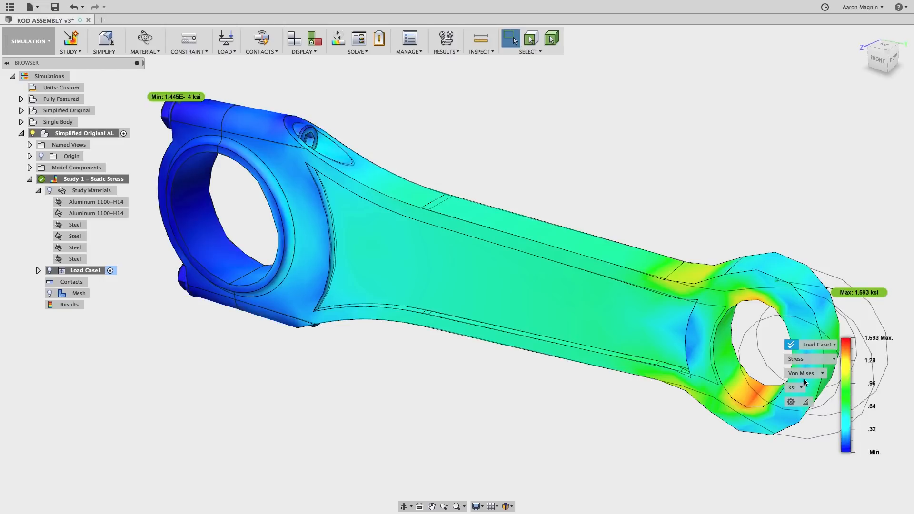
left_click(805, 359)
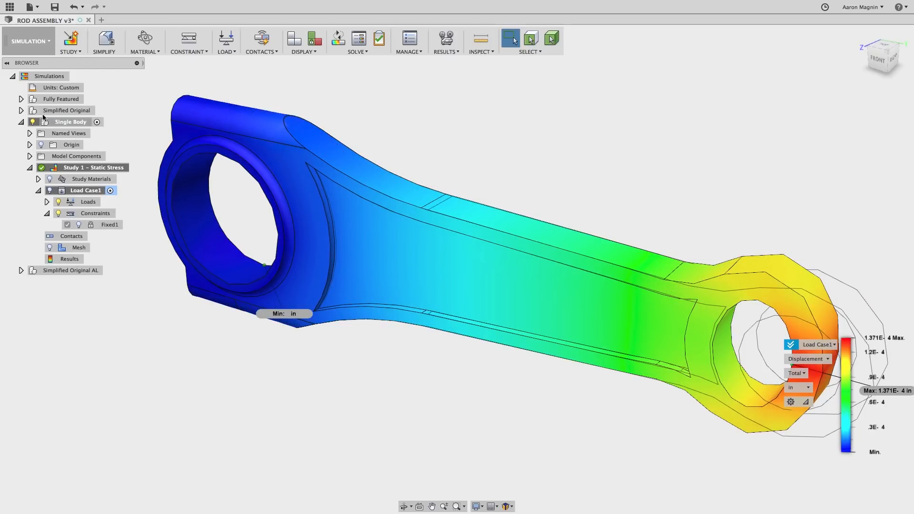
Step: Expand the Fully Featured, Simplified Original and Simplified Original AL models in the browser
left_click(21, 98)
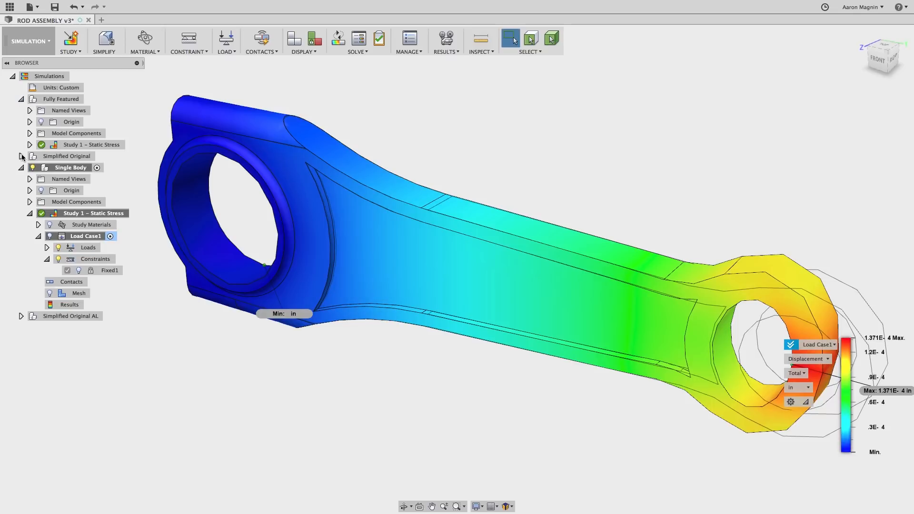
left_click(21, 155)
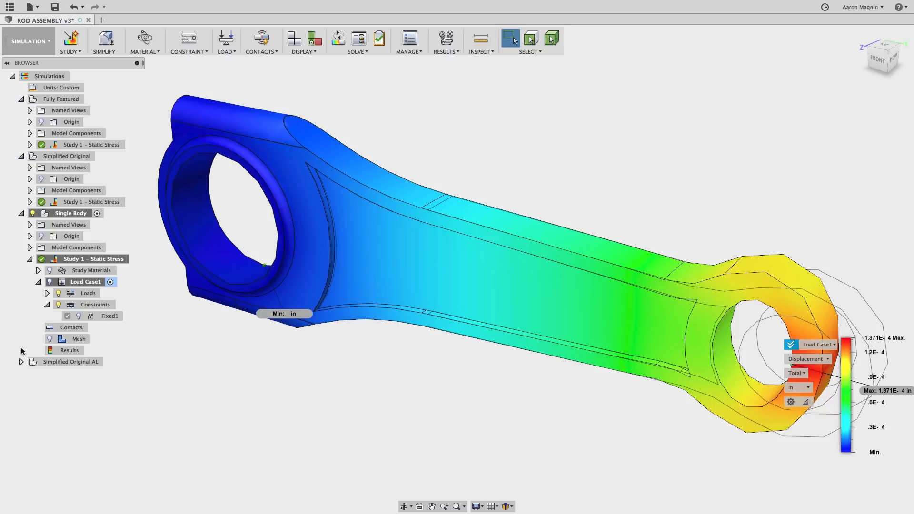
left_click(21, 362)
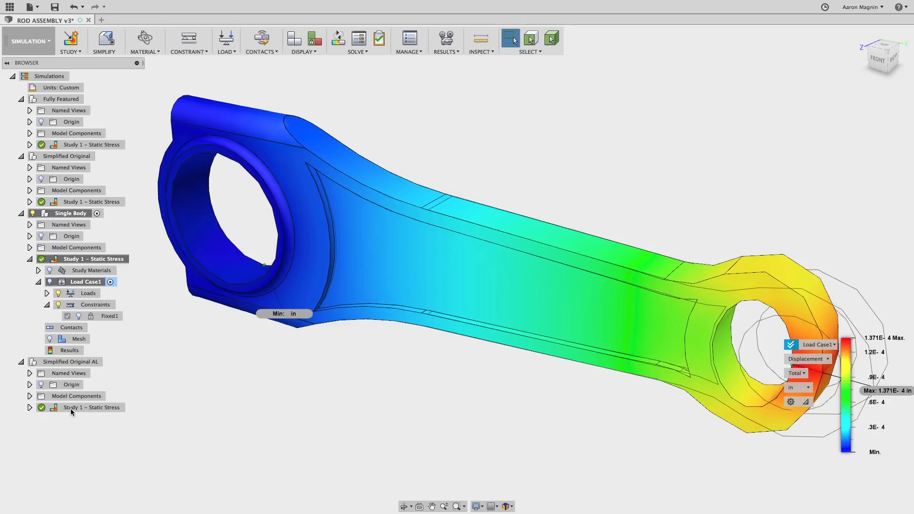
Step: Multi-select the Study 1 static stress studies of the three expanded models
left_click(91, 406)
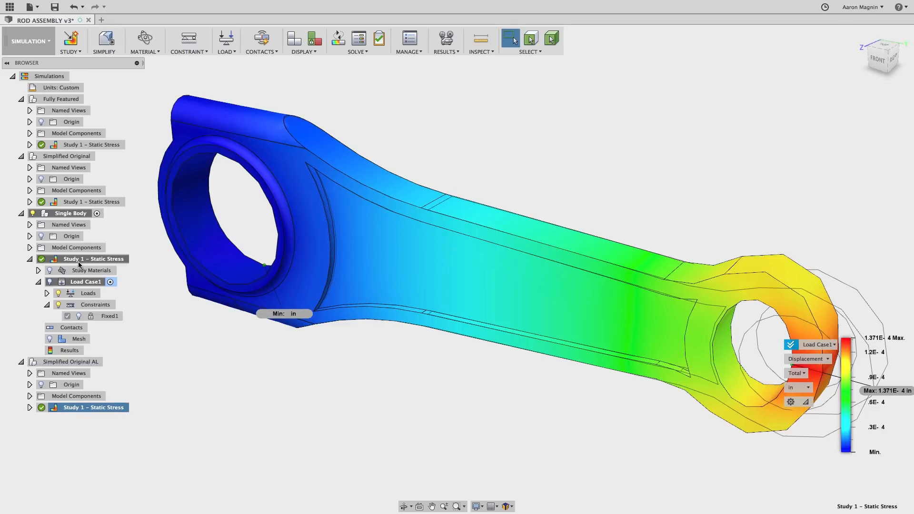
left_click(91, 201)
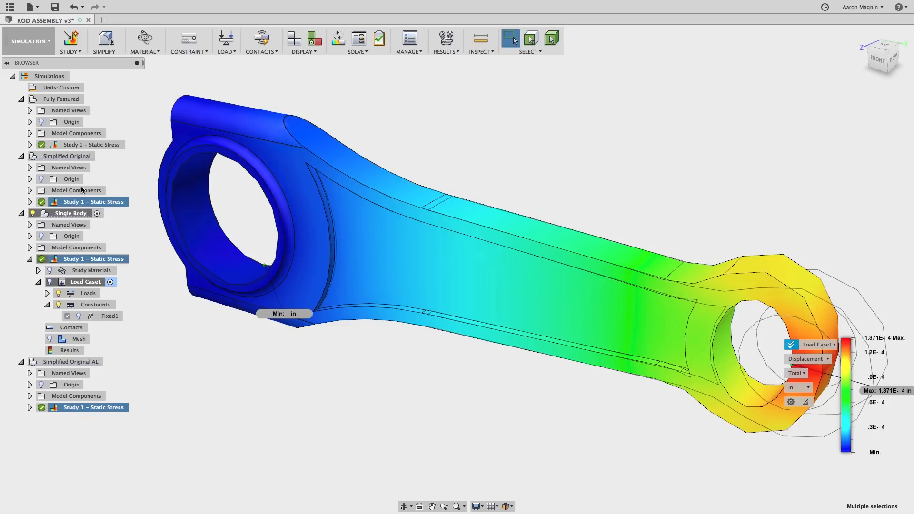
left_click(92, 144)
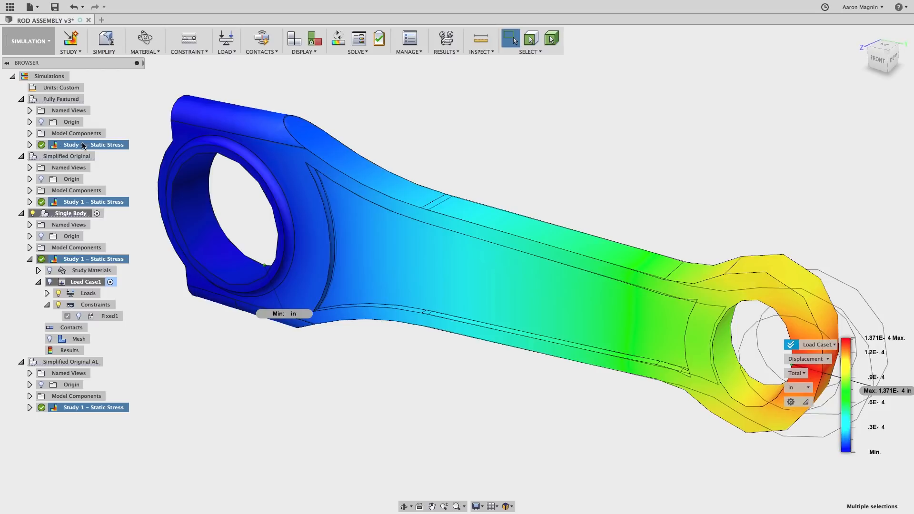
Step: Compare the selected studies' results, then select only the Fully Featured study
right_click(82, 145)
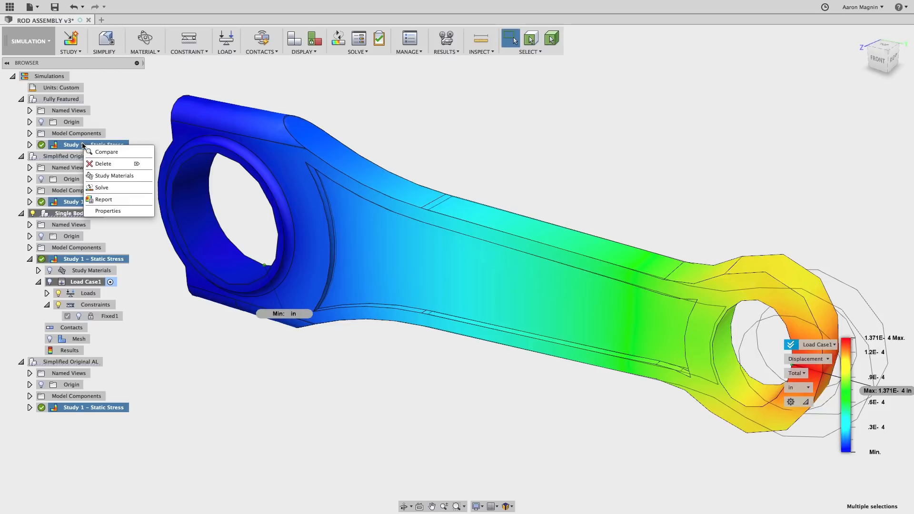
mouse_move(107, 152)
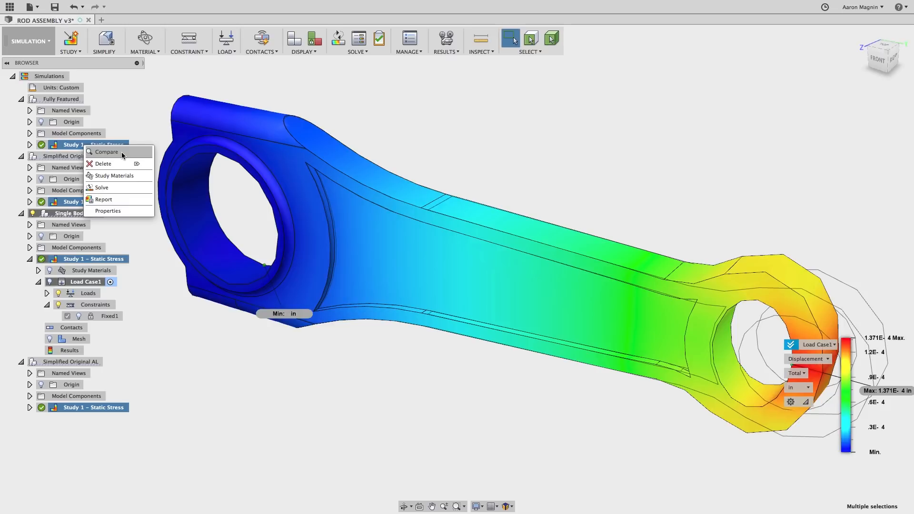
left_click(106, 151)
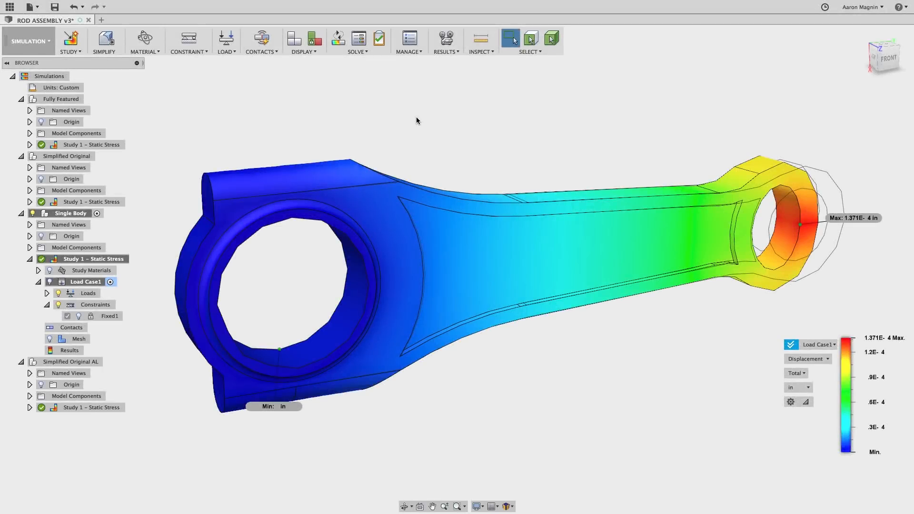
left_click(91, 145)
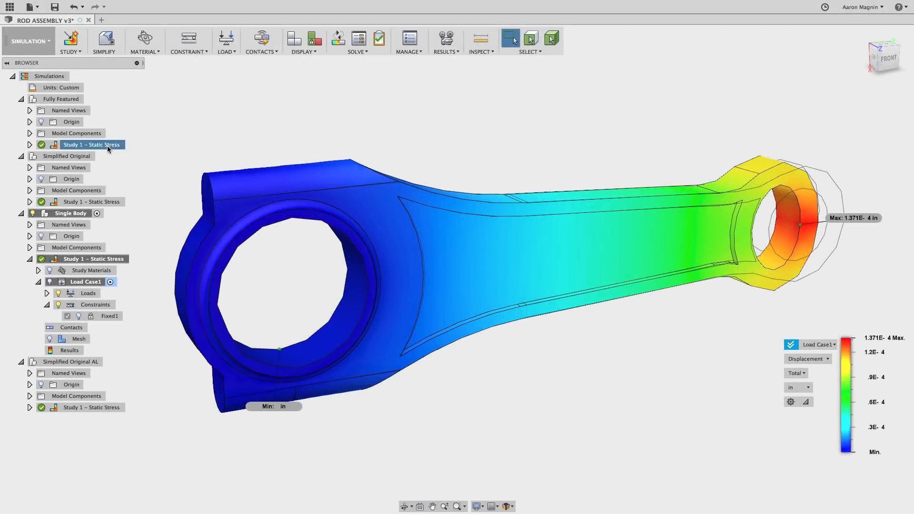